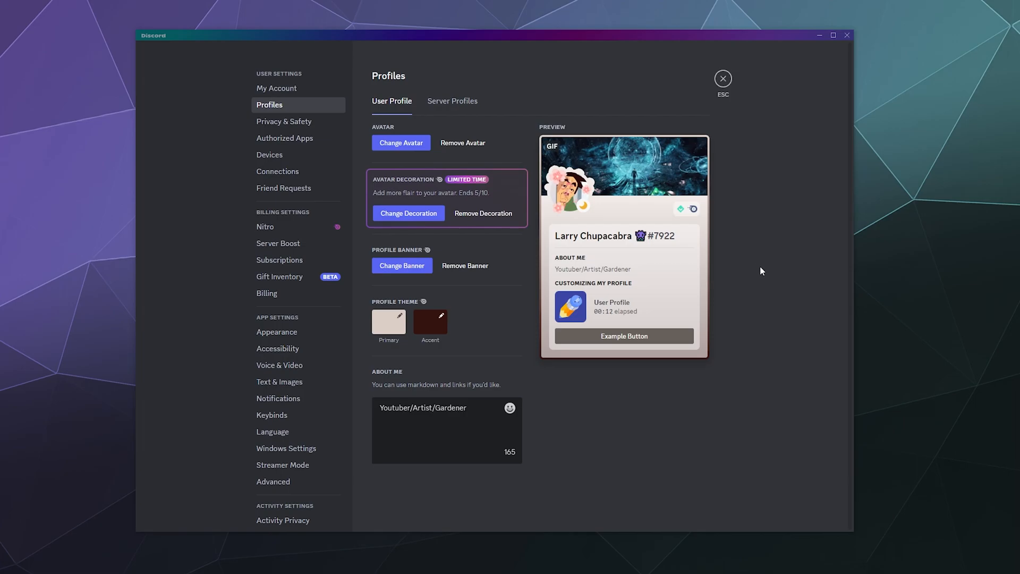
mouse_move(758, 252)
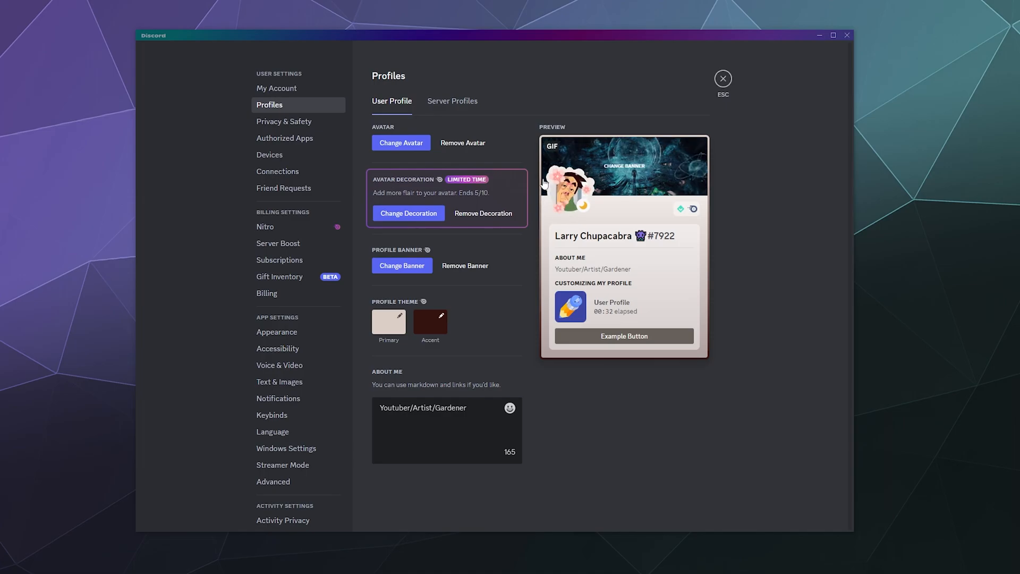
mouse_move(611, 230)
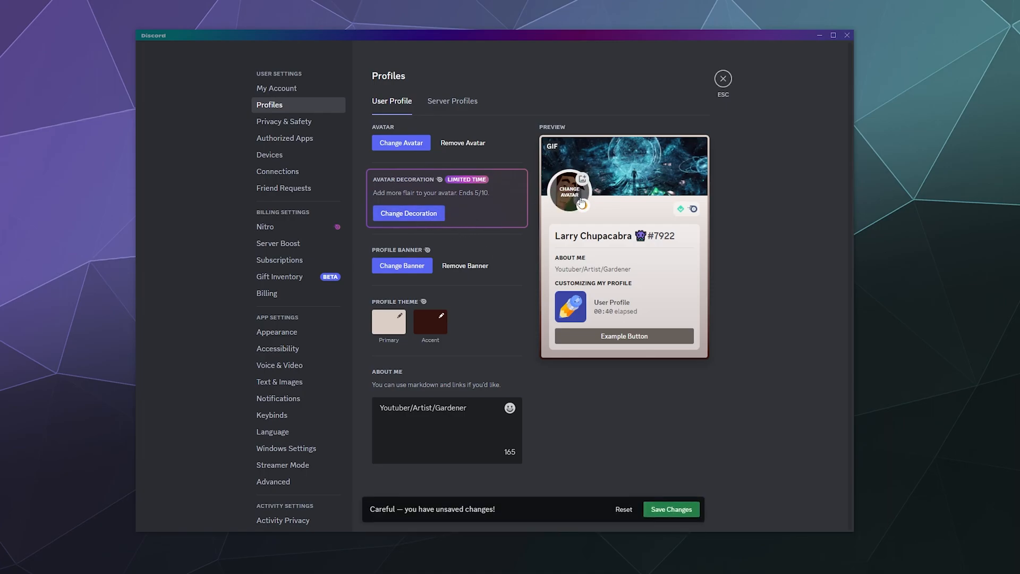
Step: Preview the cherry blossom, mushroom hat, vine wreath and frog hat avatar decorations
left_click(408, 212)
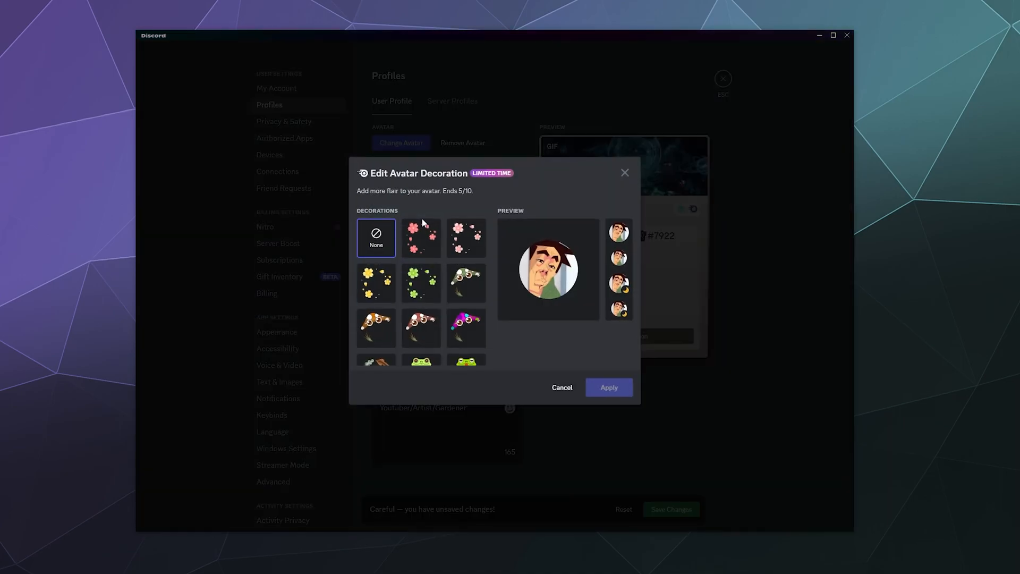
mouse_move(465, 165)
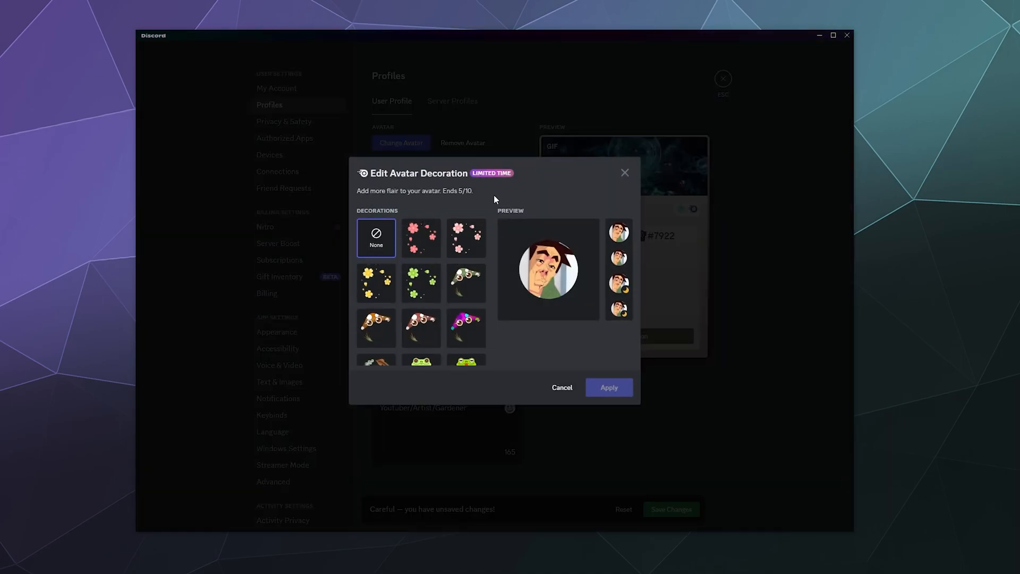
left_click(466, 236)
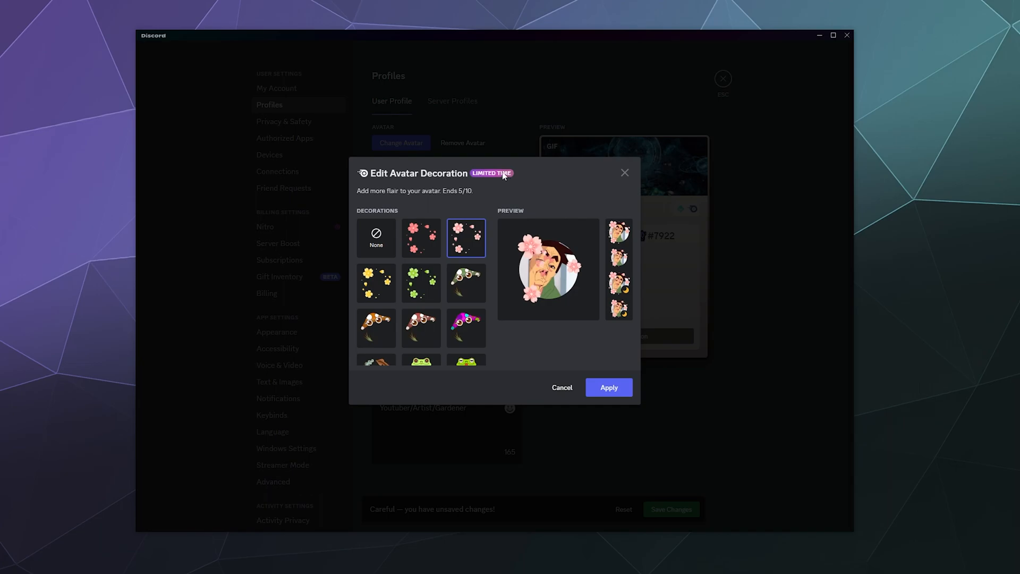
left_click(466, 282)
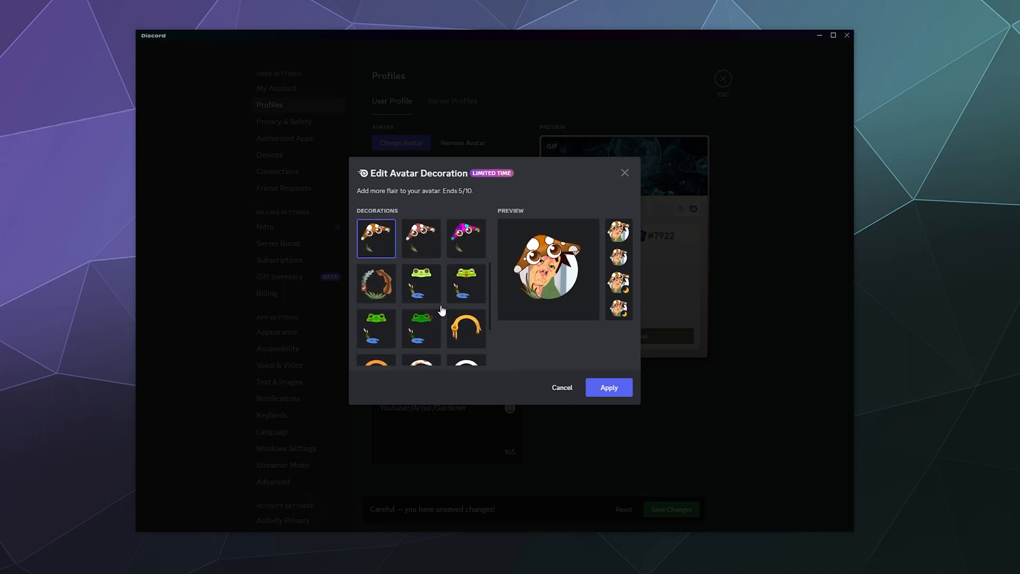
left_click(376, 309)
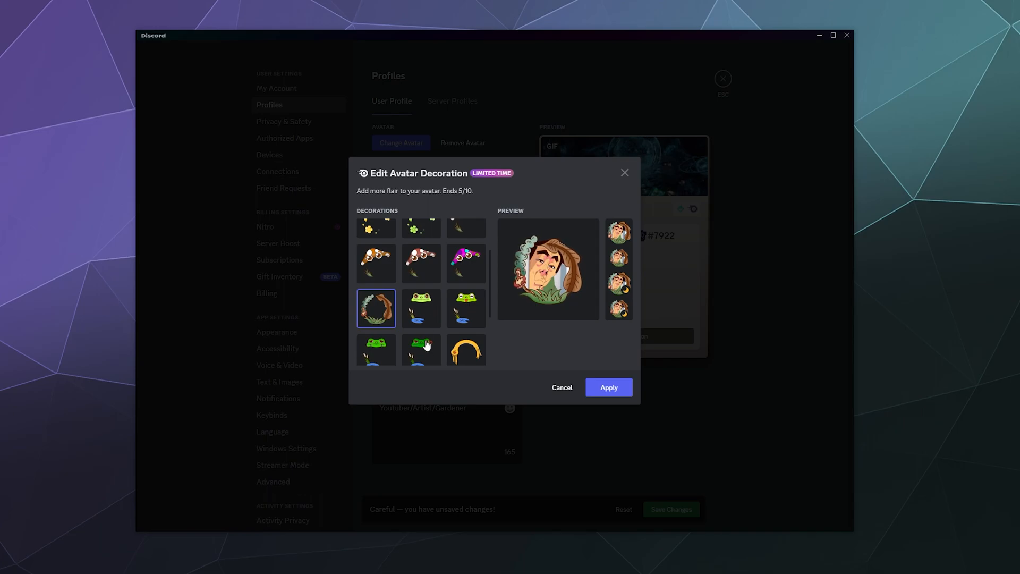
left_click(466, 308)
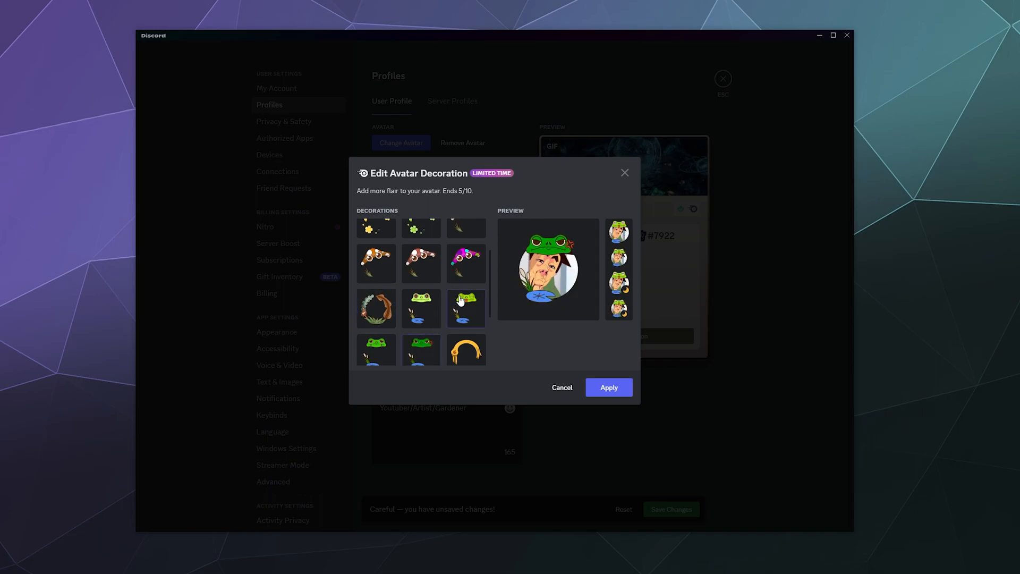
Step: Preview the frog, white arch and wooden ring decorations, then apply the animated cherry blossom
left_click(376, 350)
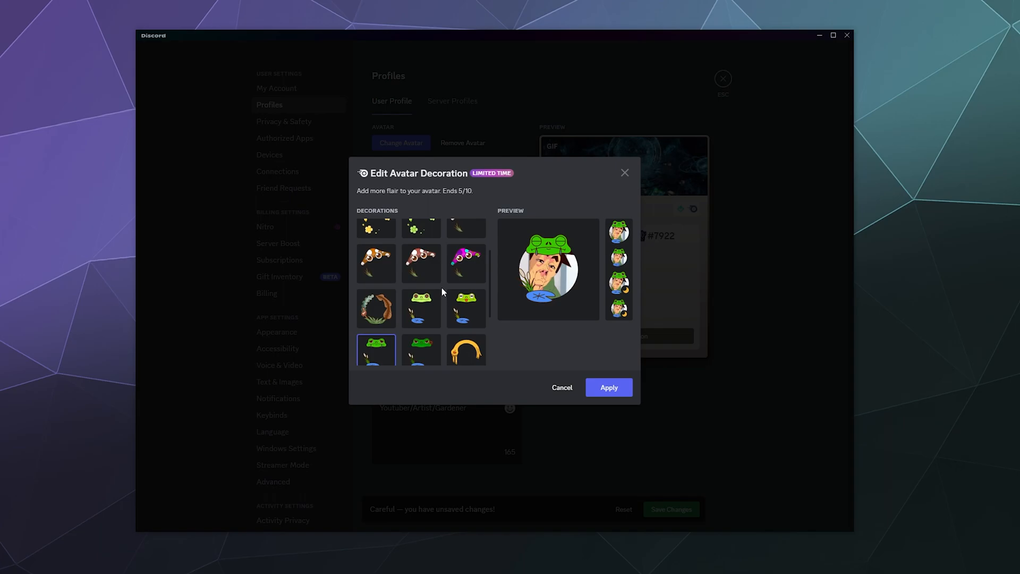
left_click(421, 299)
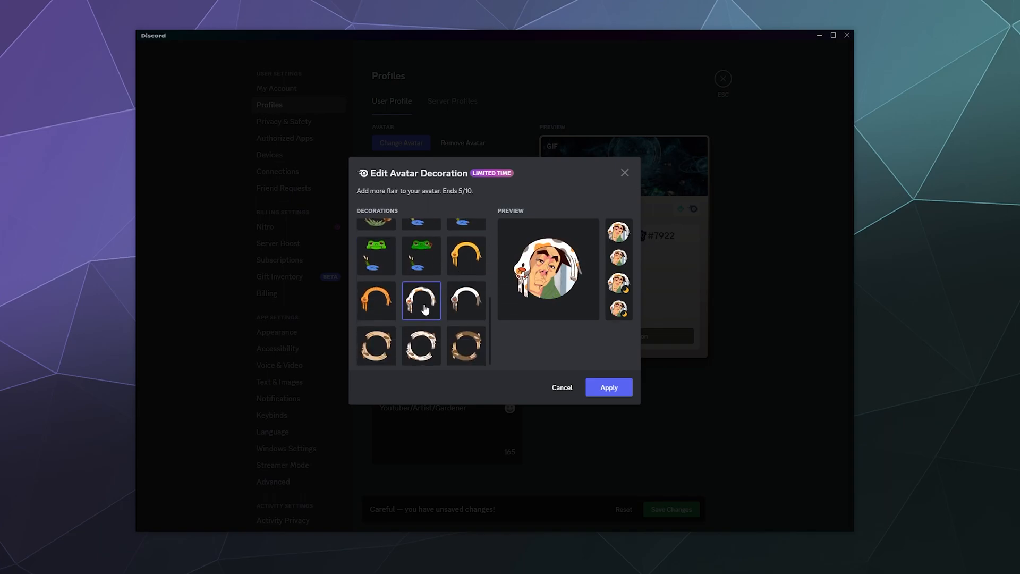
left_click(466, 345)
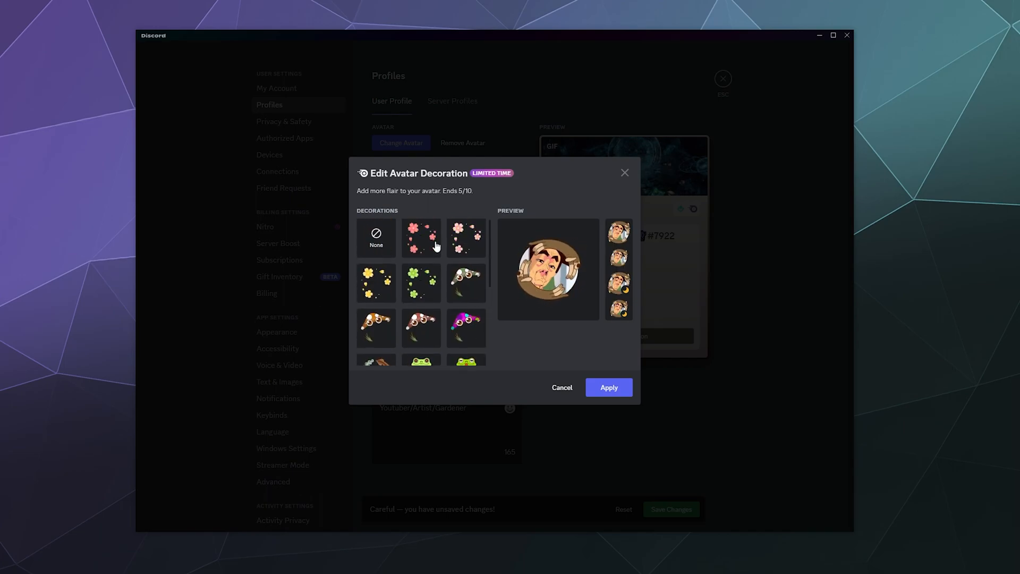
left_click(466, 237)
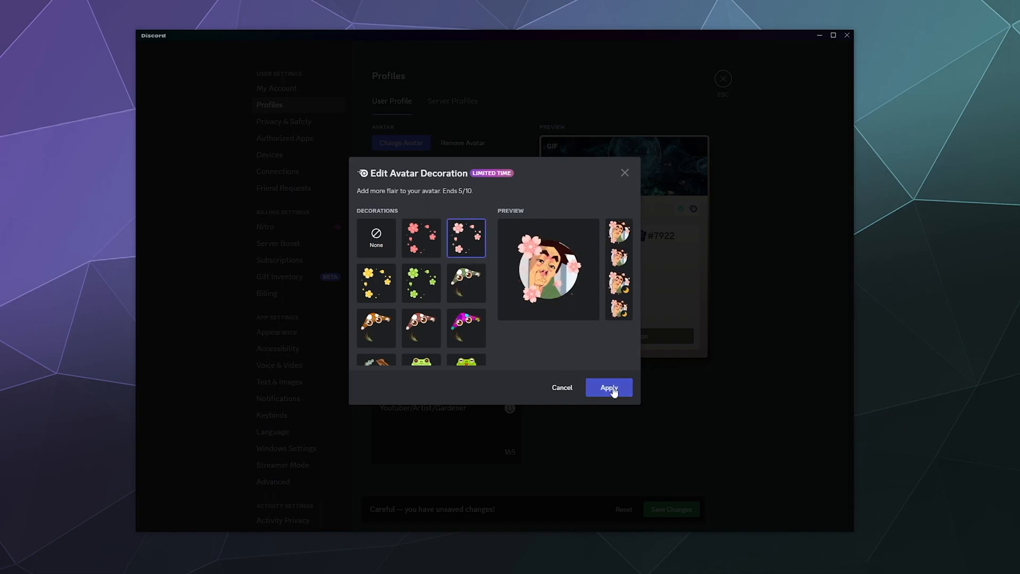
left_click(608, 387)
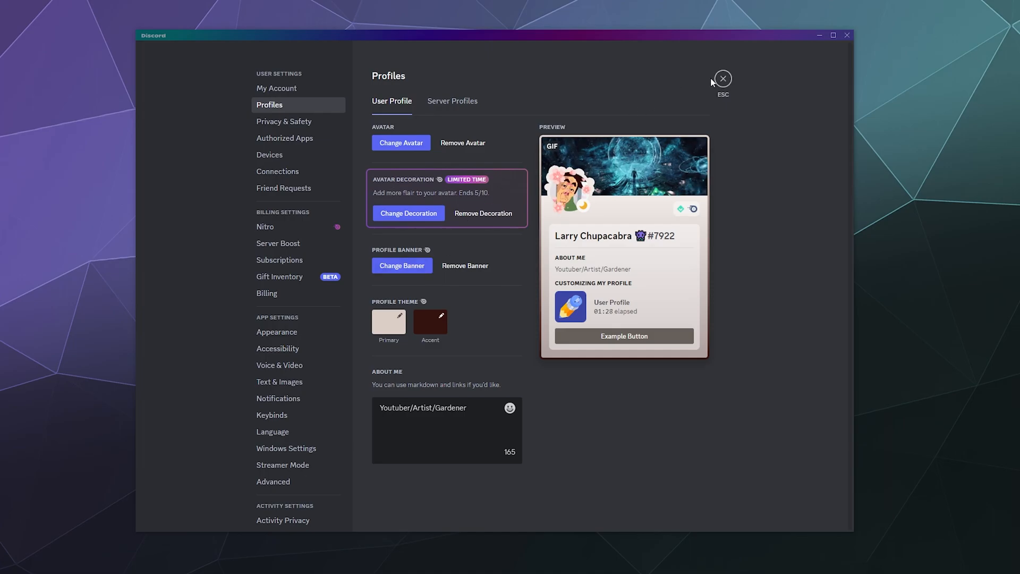
left_click(722, 78)
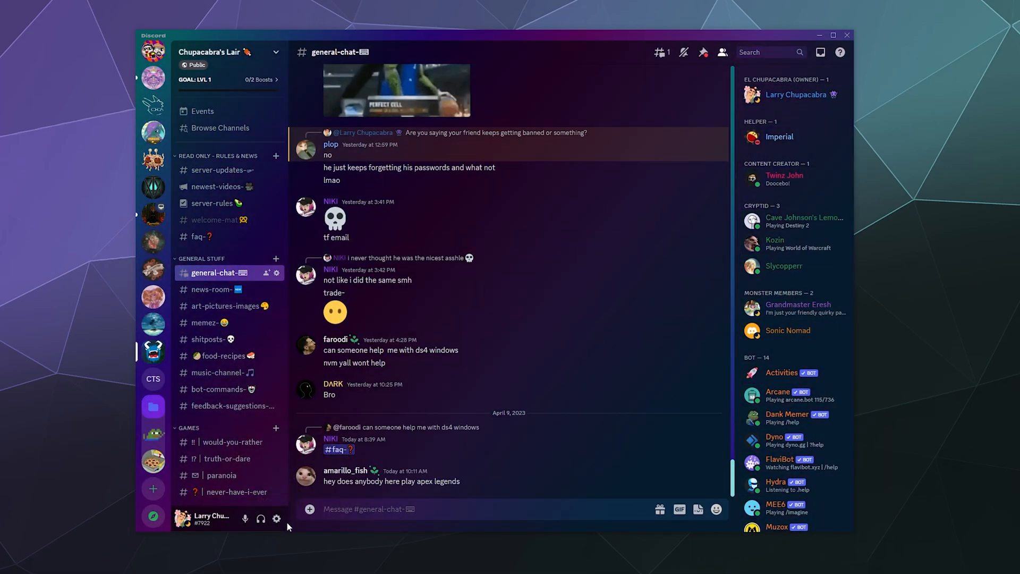
mouse_move(276, 518)
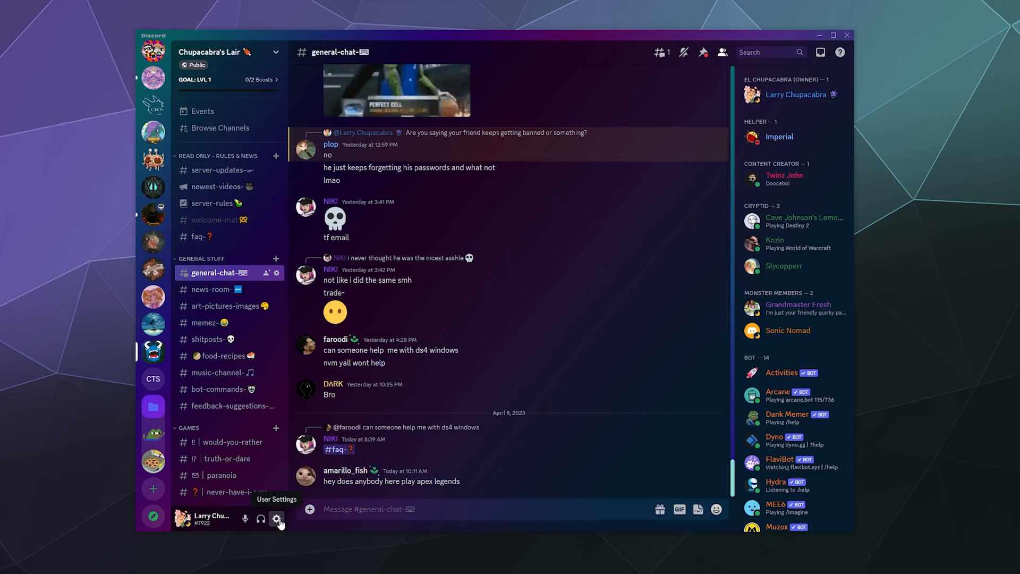
left_click(278, 520)
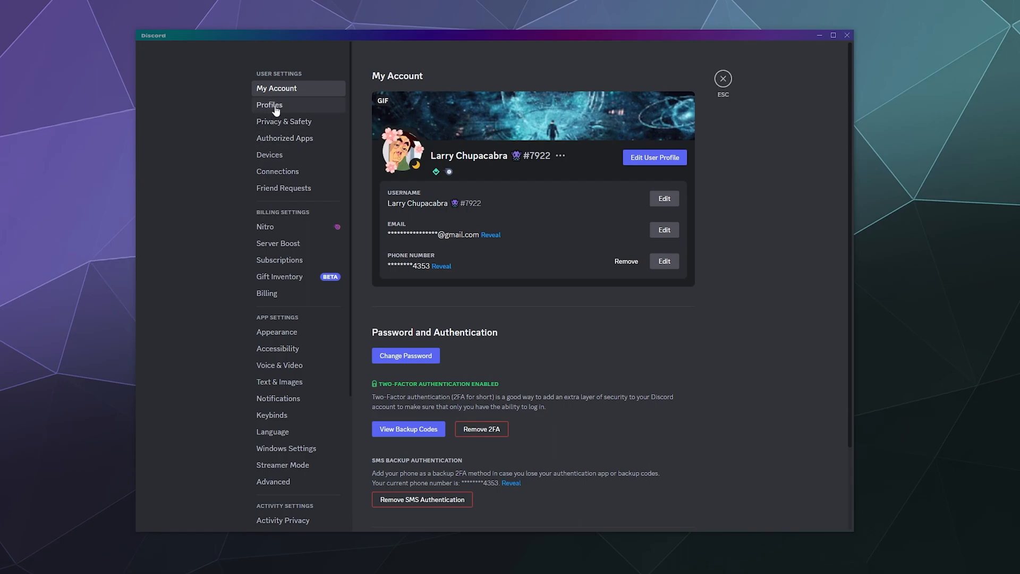
left_click(270, 105)
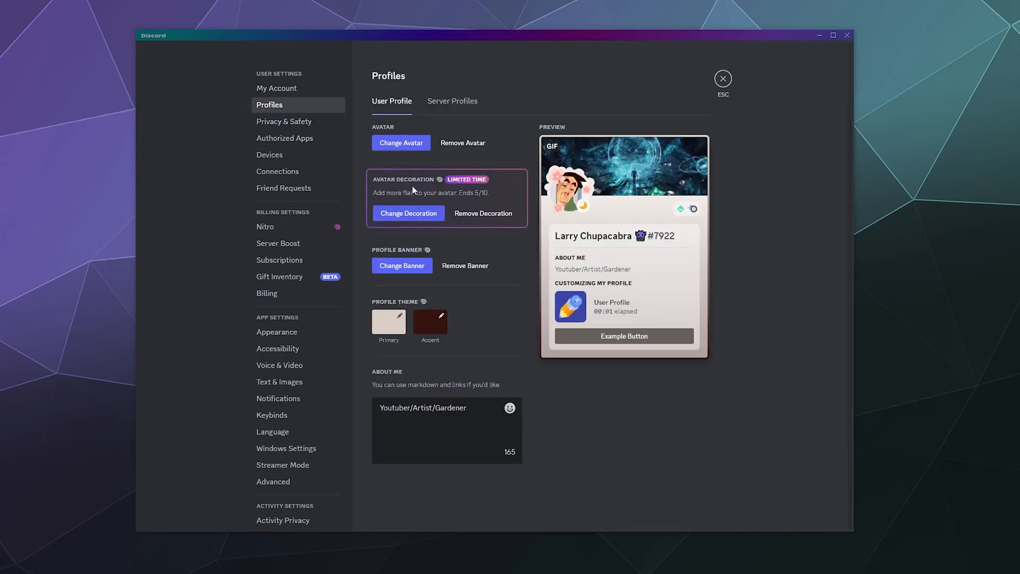